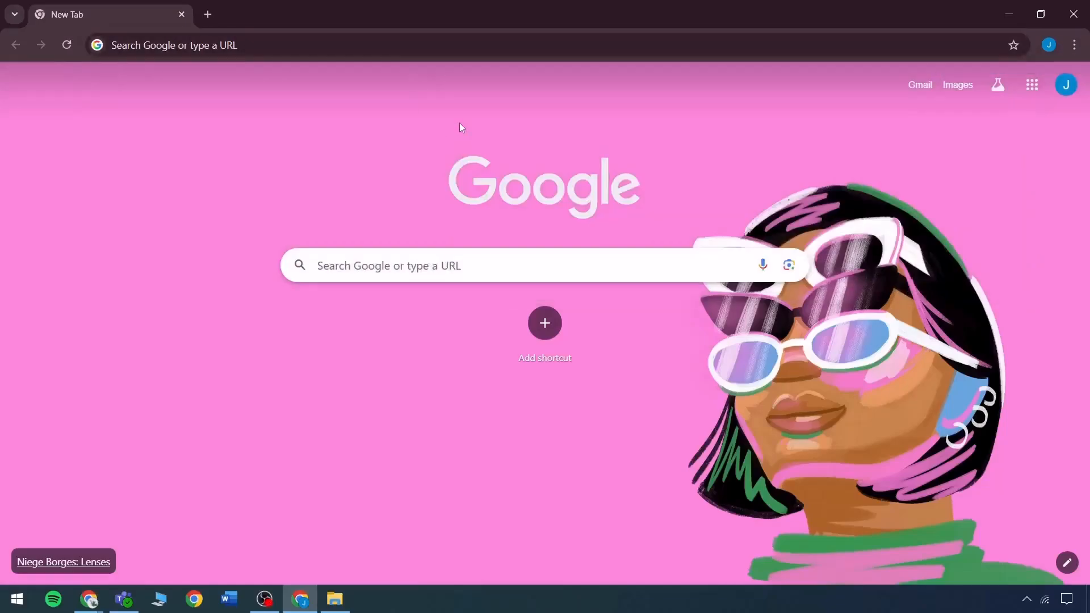
# - Search Google for 'recraft' and open the Recraft: Image Generation for Designers site
pyautogui.write('recraft')
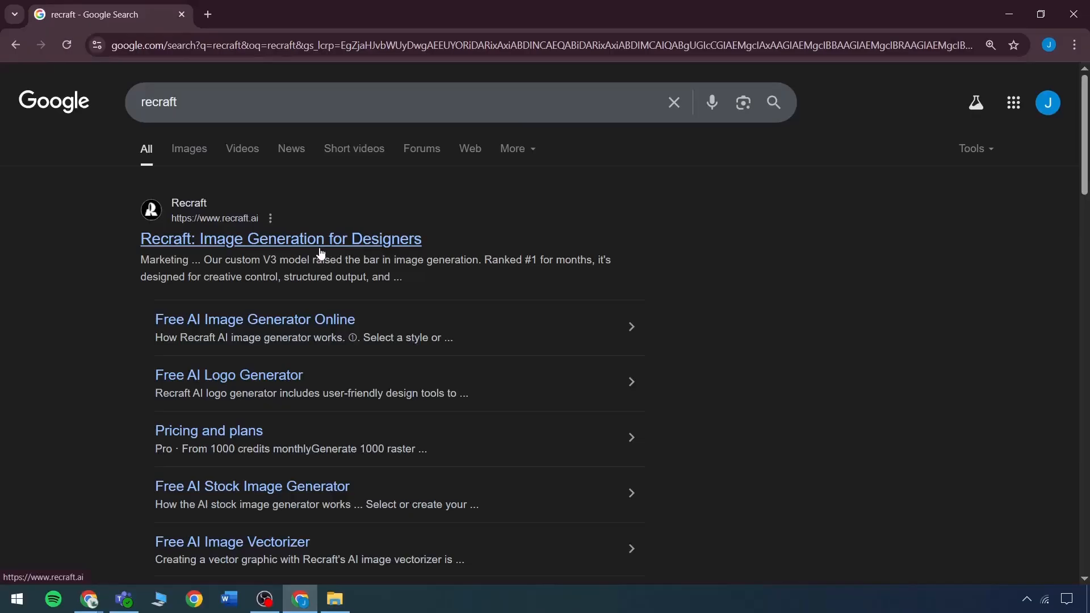
pyautogui.click(280, 239)
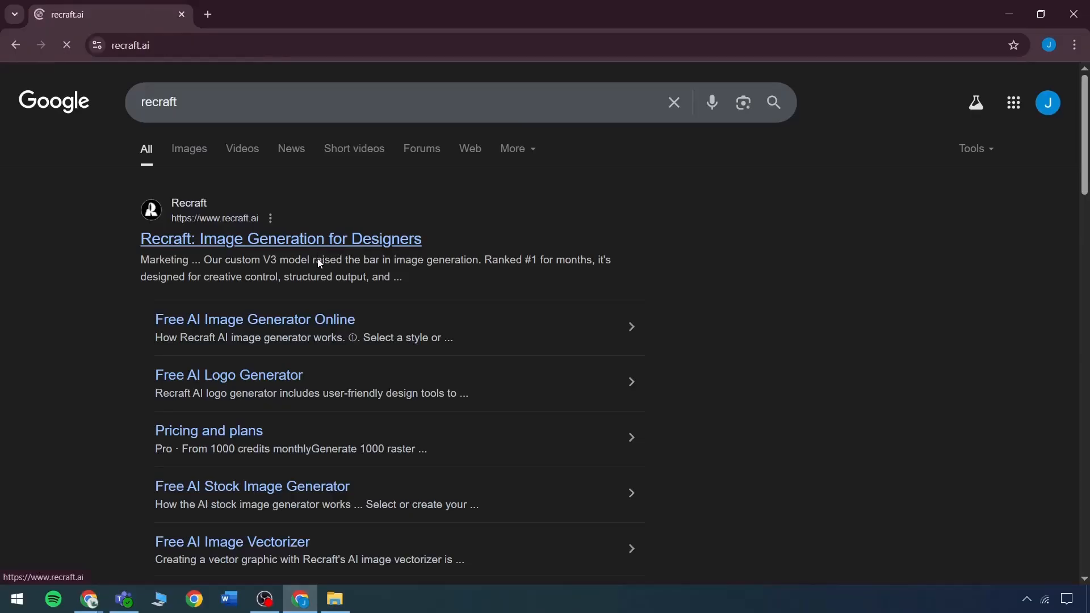
pyautogui.click(280, 238)
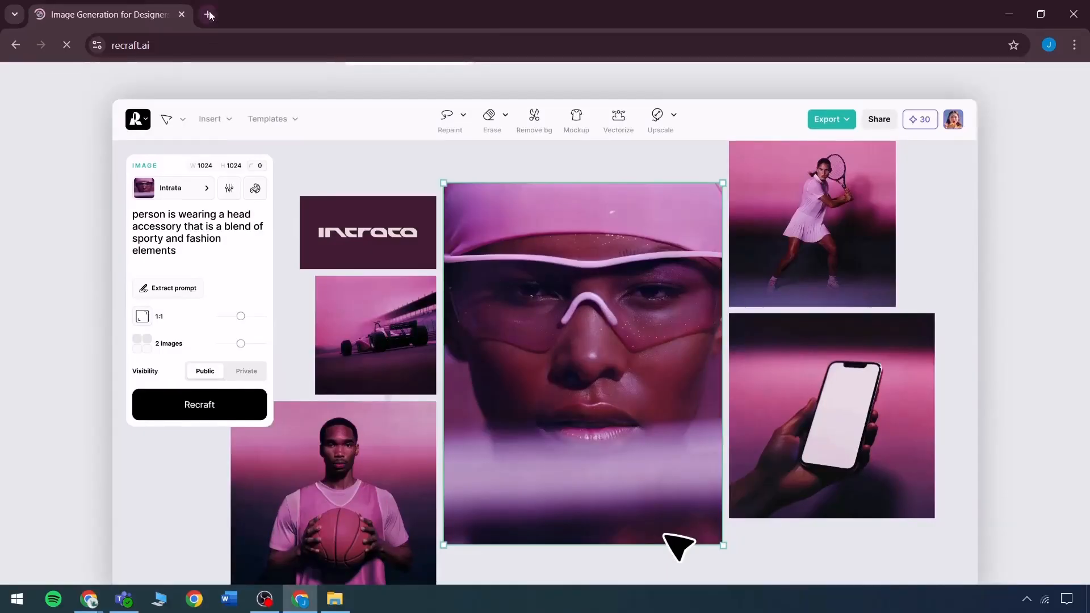
pyautogui.moveTo(210, 15)
pyautogui.write('mockups')
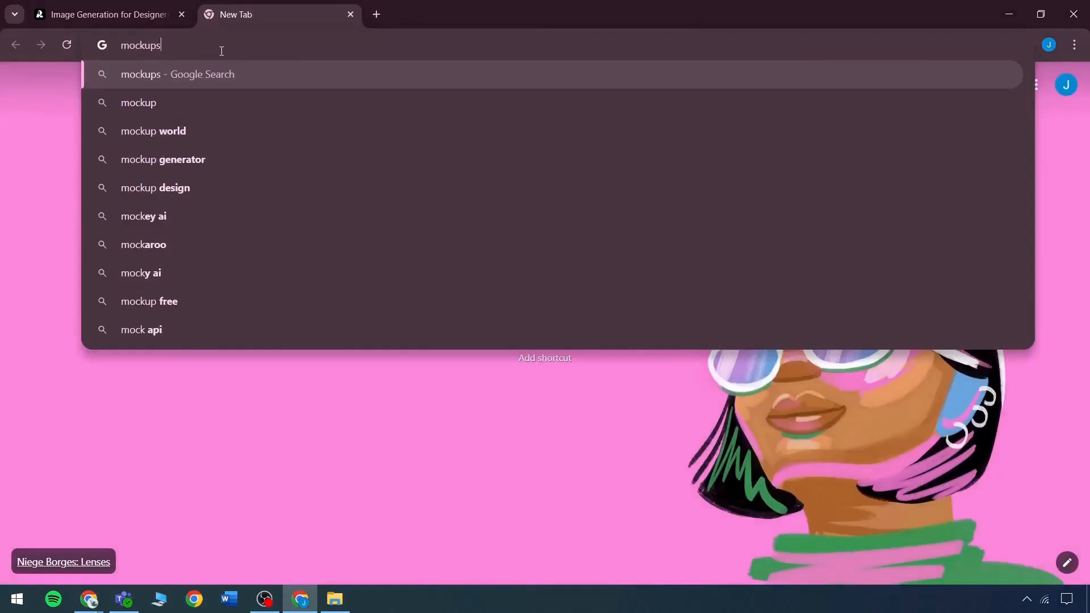
# - Browse Google Image results for 'mockups' in a second tab, then return to Recraft
pyautogui.press('Return')
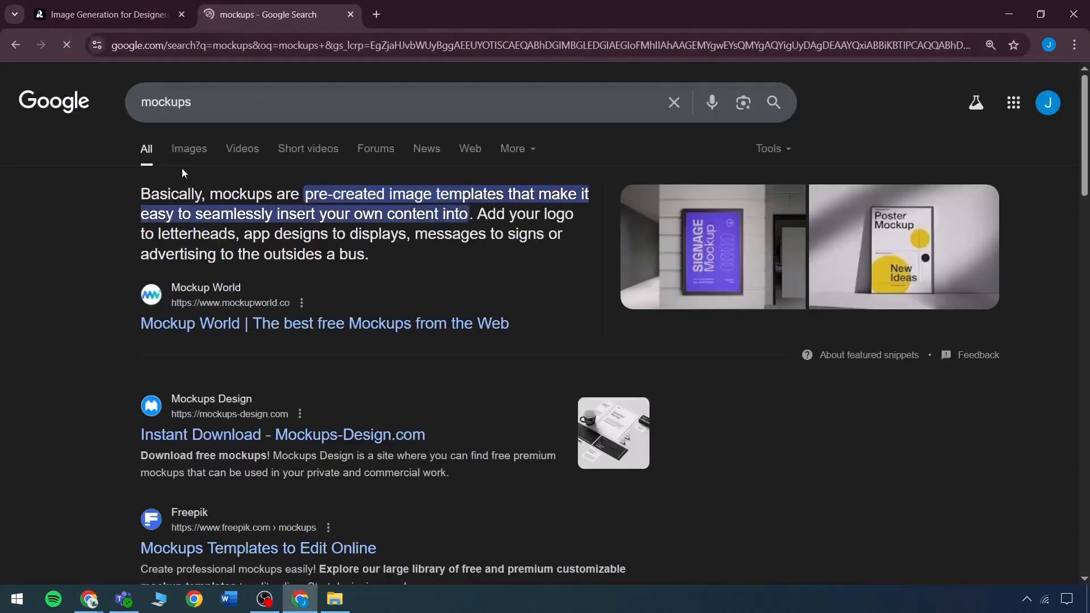
pyautogui.click(189, 149)
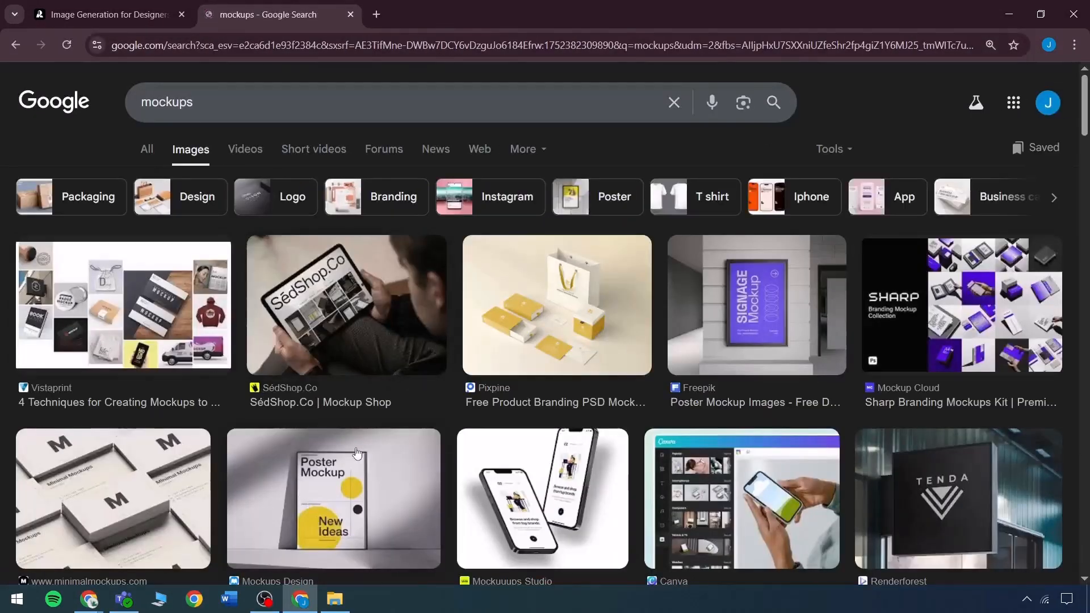
pyautogui.scroll(-3)
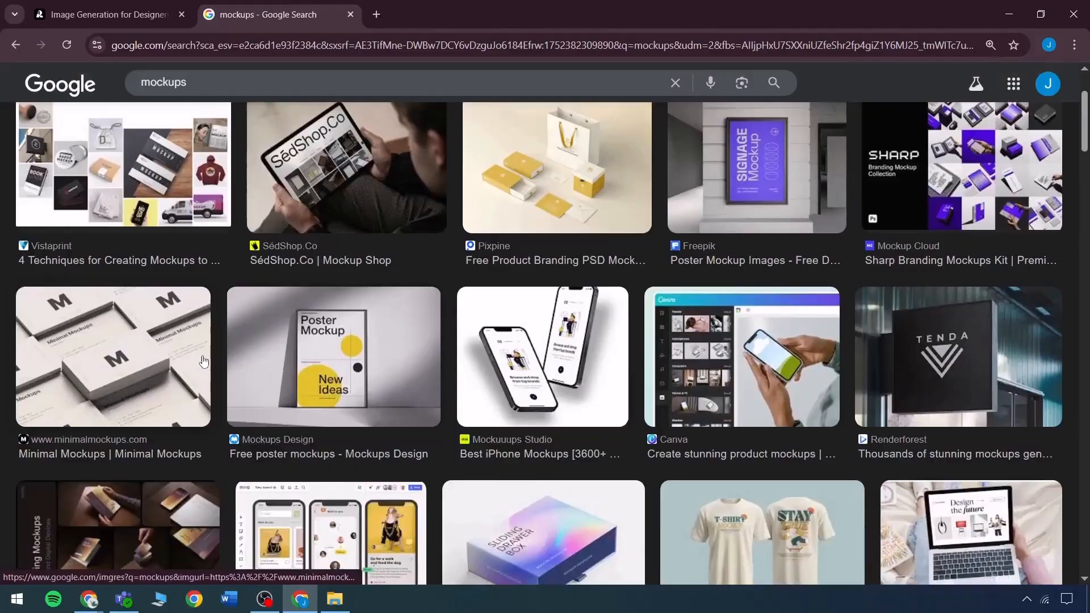
pyautogui.moveTo(536, 291)
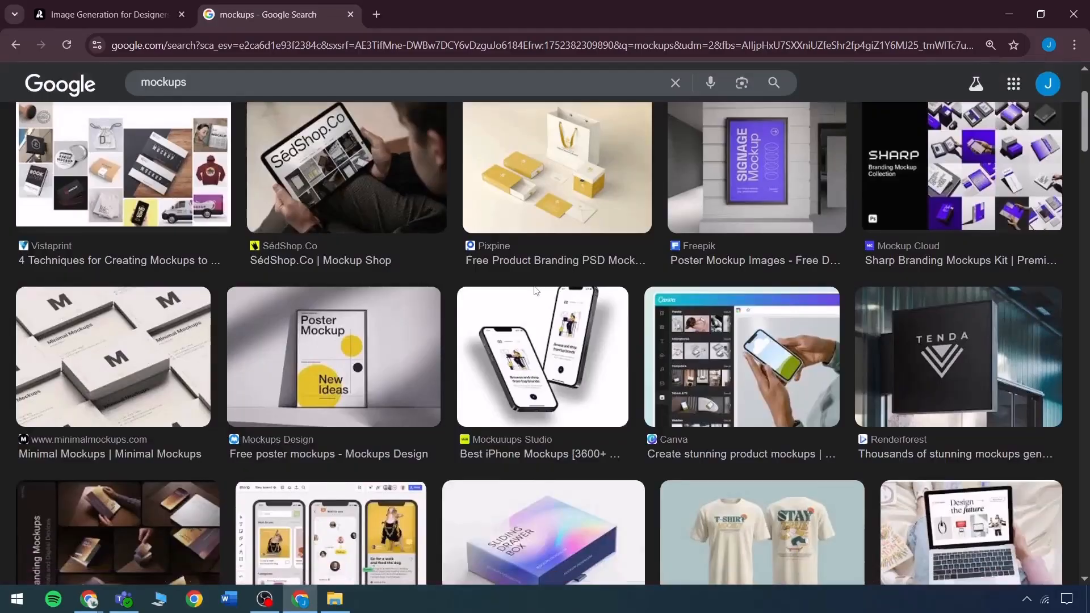
pyautogui.click(104, 14)
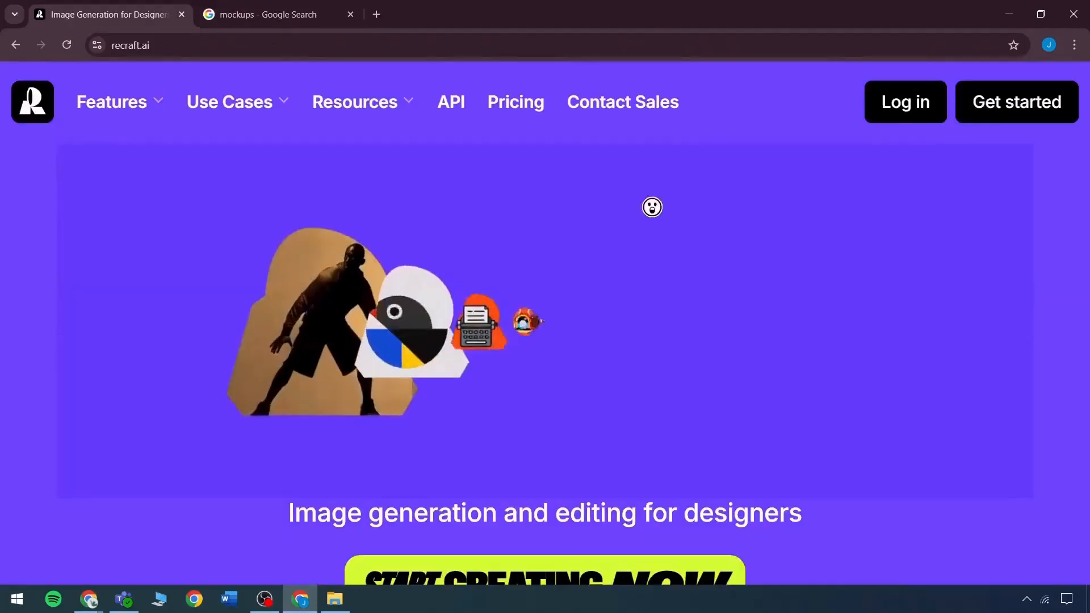
# - Start creating and answer onboarding: personal use, with all creation types selected
pyautogui.click(1015, 102)
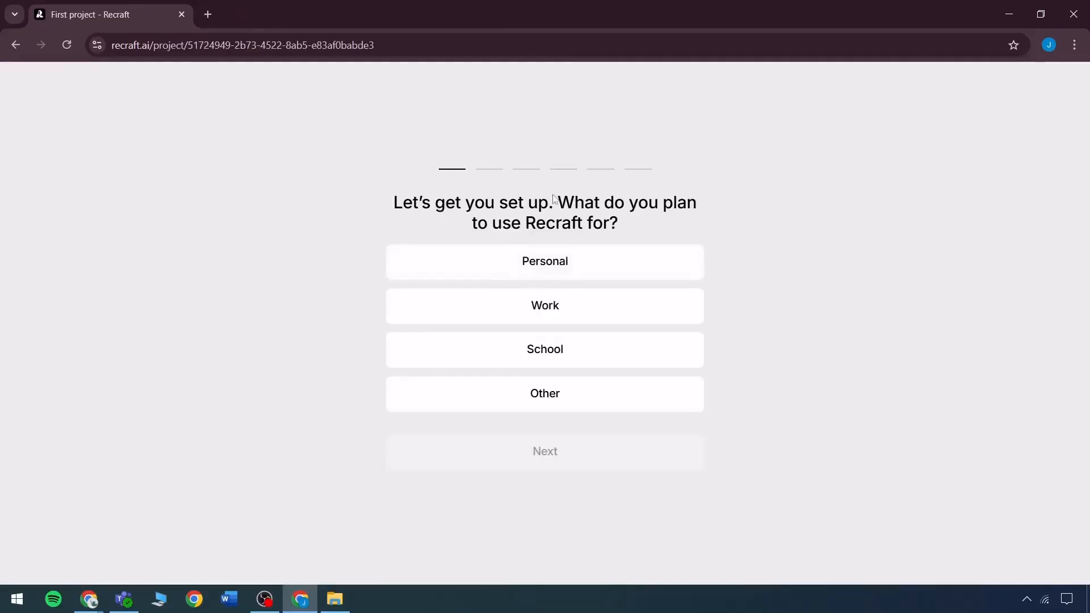
pyautogui.press('F11')
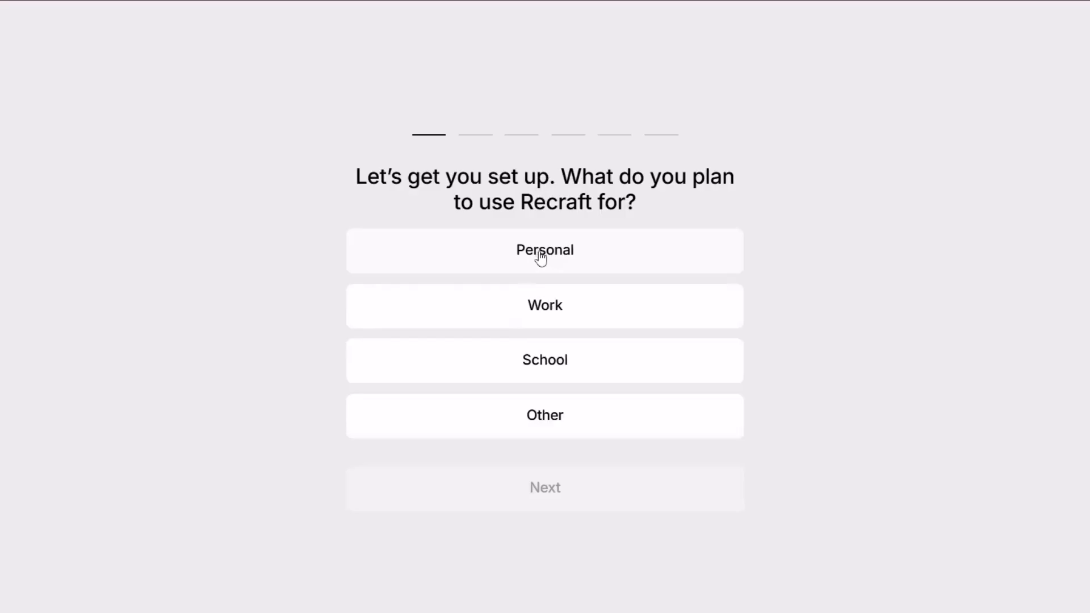
pyautogui.click(544, 305)
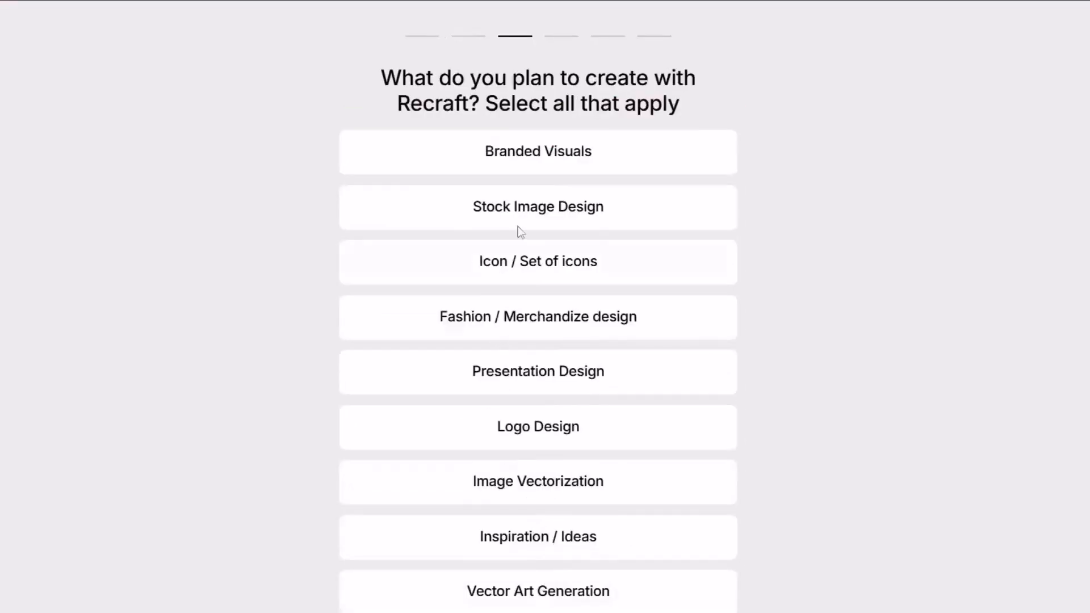
pyautogui.click(537, 152)
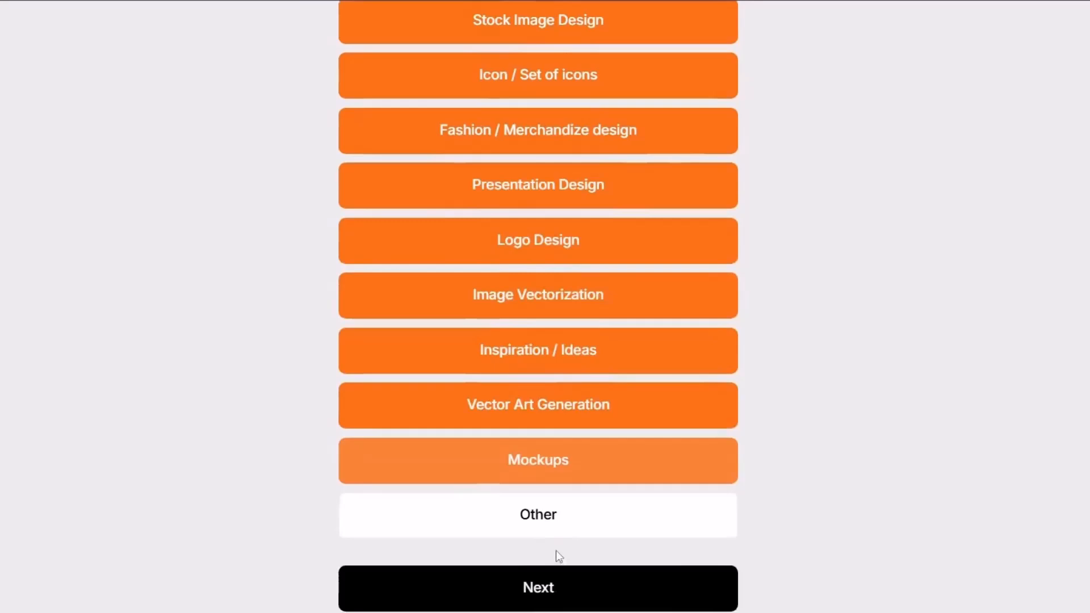
pyautogui.click(537, 588)
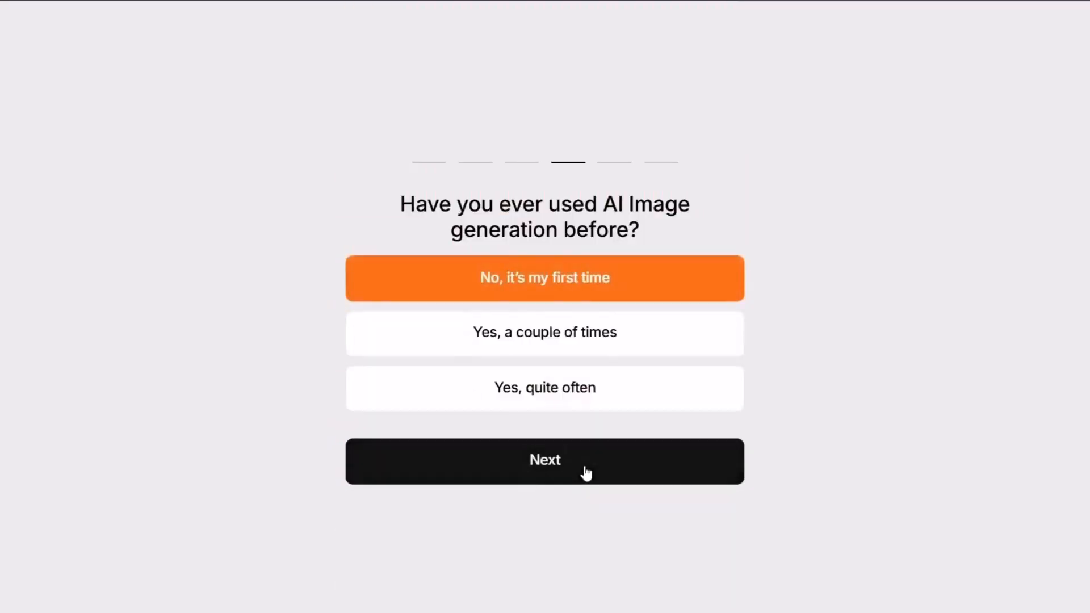
# - Answer 'No, it's my first time' and choose the Free plan
pyautogui.click(544, 461)
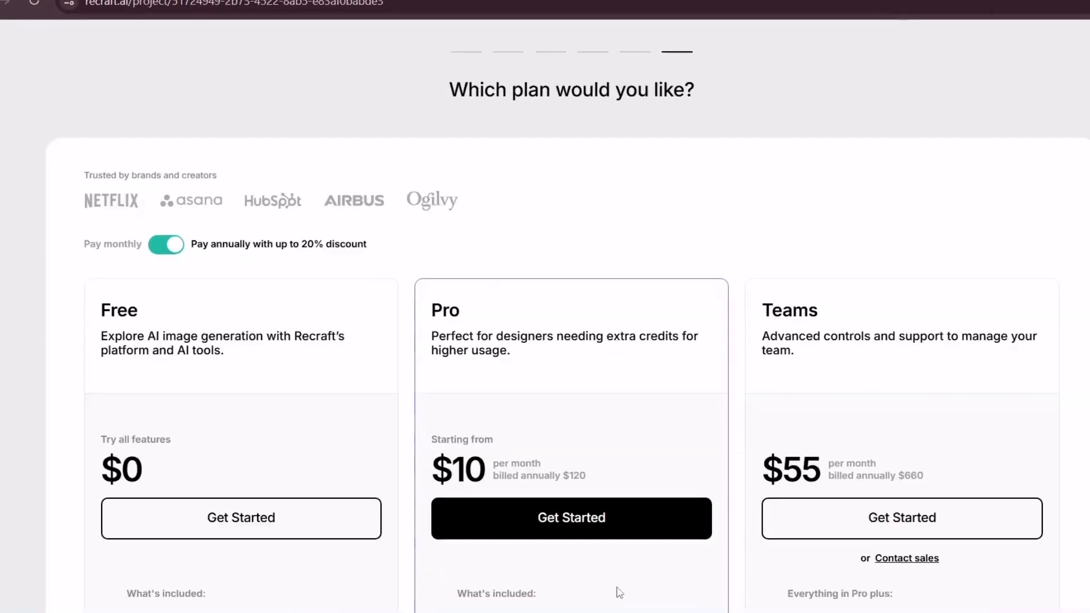
pyautogui.scroll(-3)
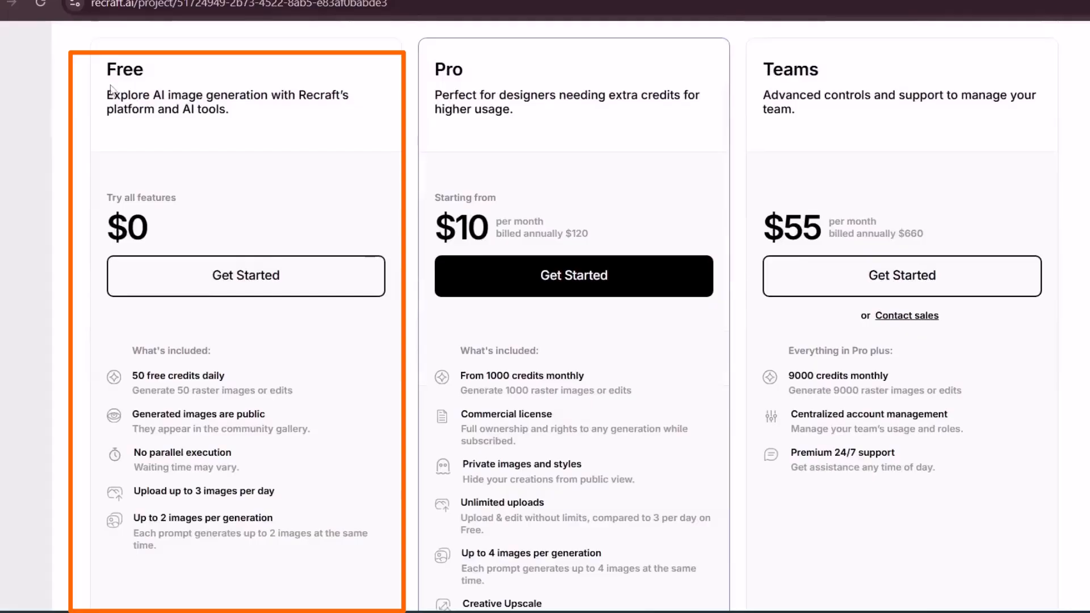
pyautogui.click(245, 276)
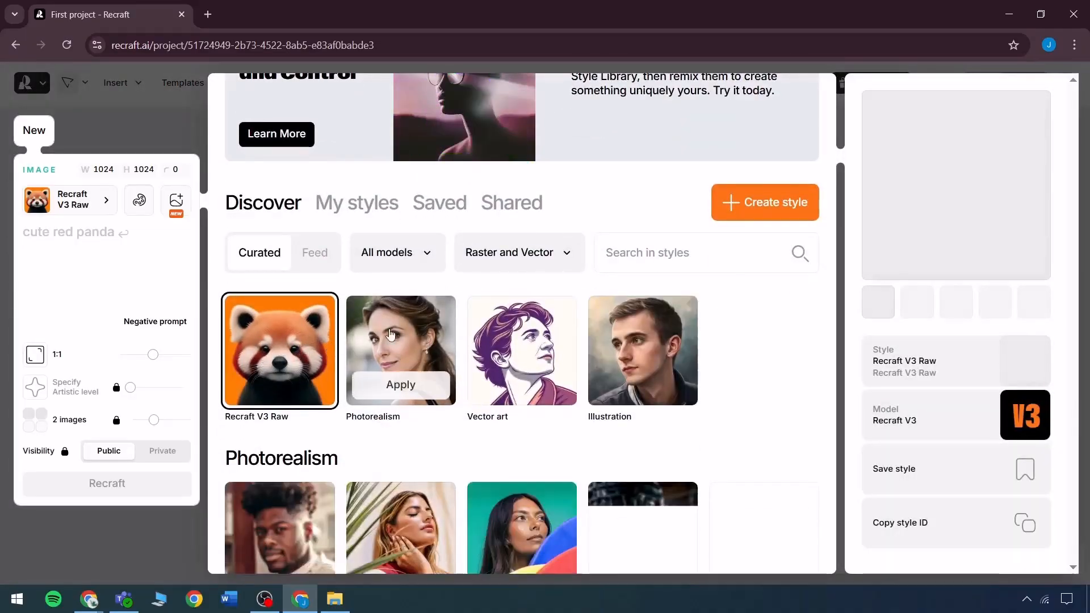
# - Generate 'A person wearing a white shirt' in Photorealism style with style diversity on
pyautogui.click(400, 384)
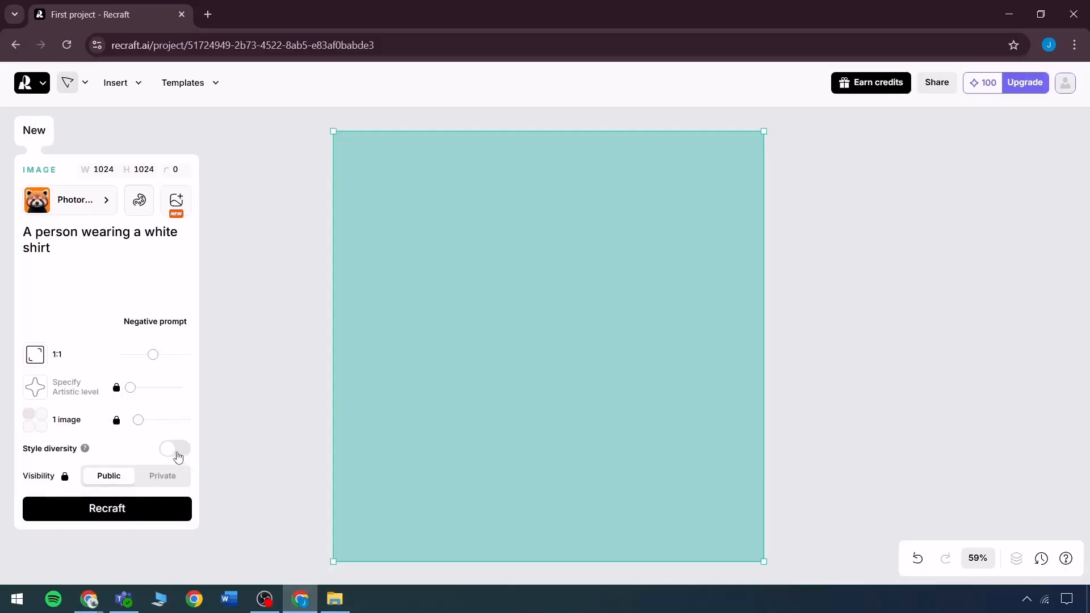
pyautogui.click(174, 449)
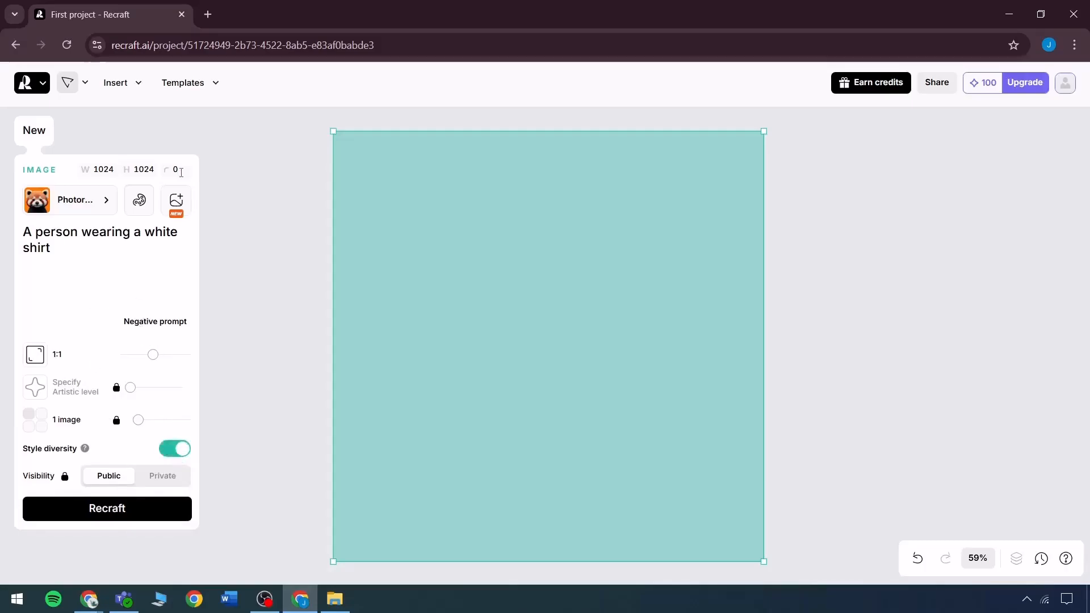
pyautogui.click(138, 201)
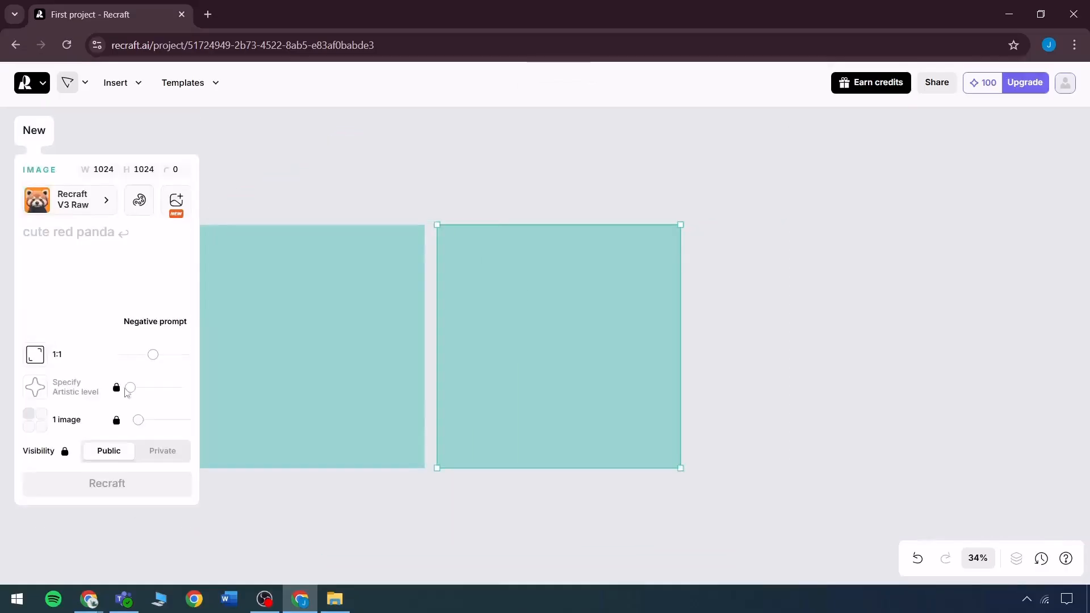
# - Start entering a box prompt in the new frame's prompt field
pyautogui.click(106, 483)
pyautogui.write('I')
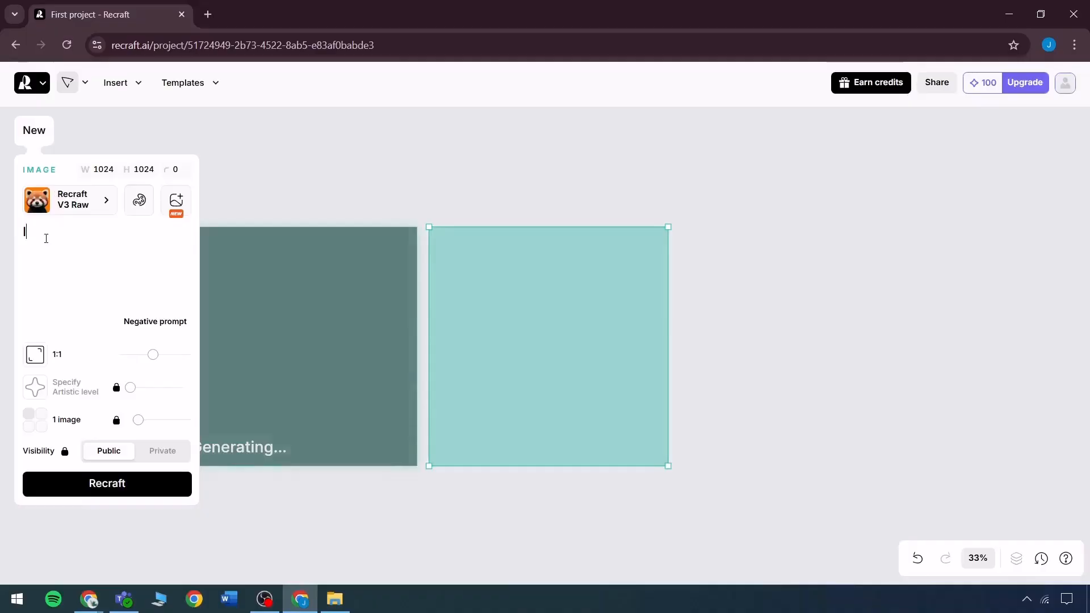
pyautogui.write('A')
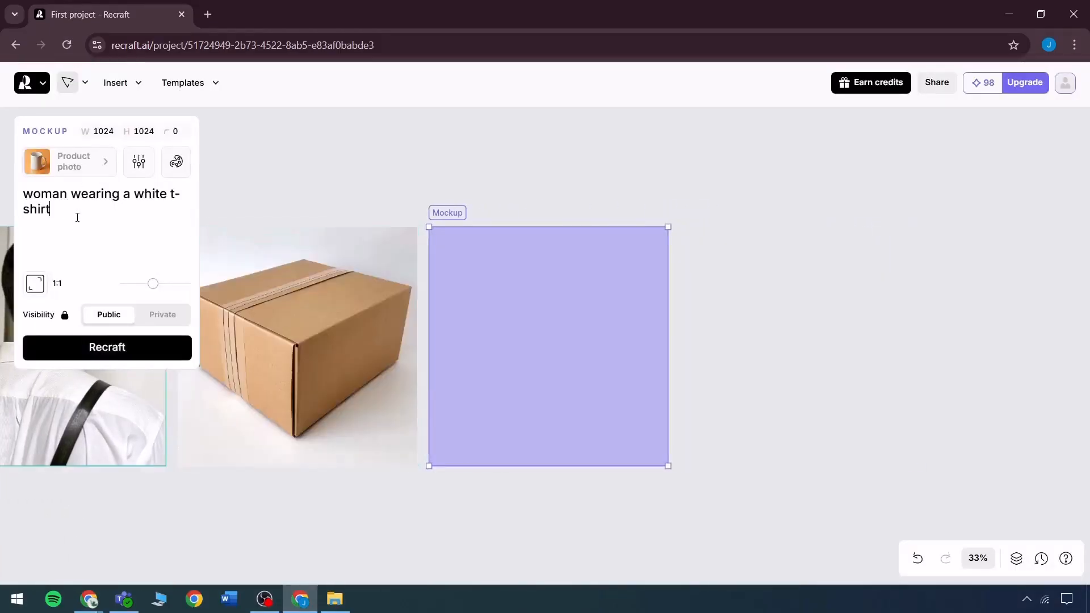
# - Generate the 'woman wearing a white t-shirt' mockup
pyautogui.click(106, 347)
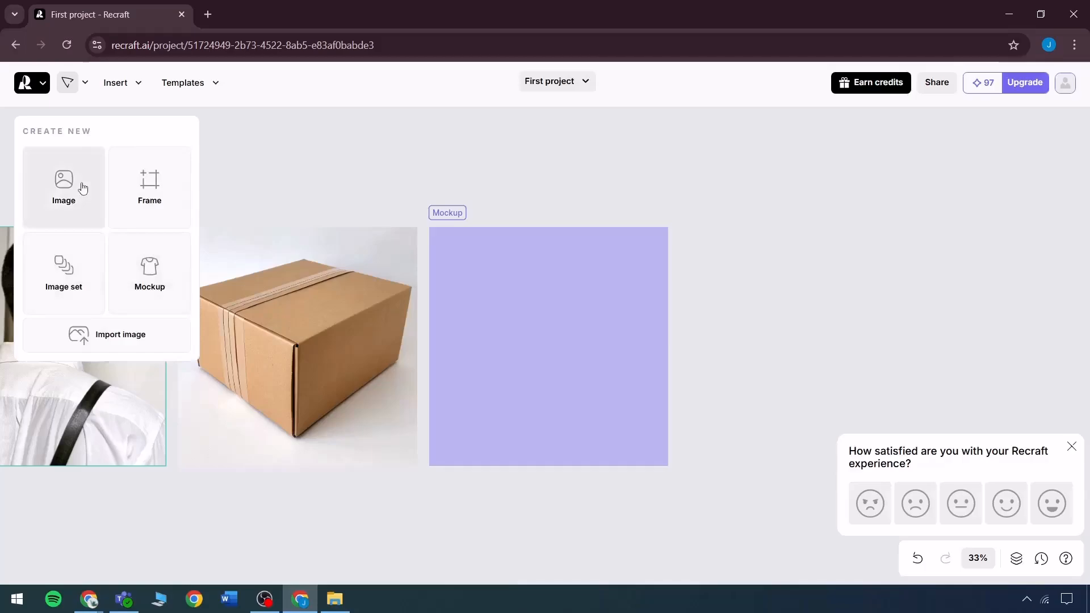
# - Apply the generated red panda illustration as the print on the white t-shirt mockup
pyautogui.click(63, 186)
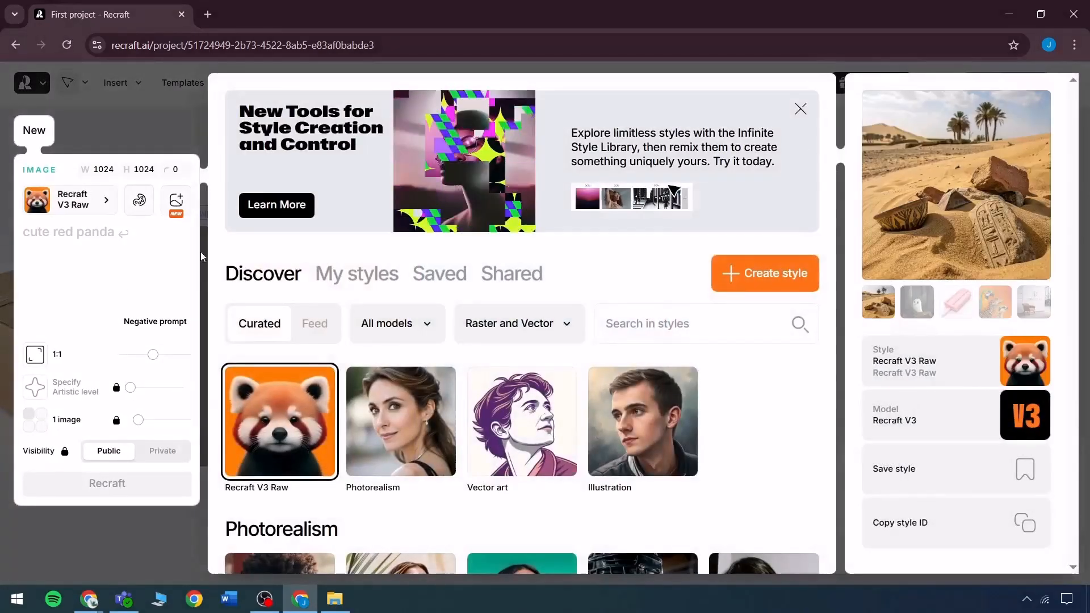
pyautogui.click(799, 108)
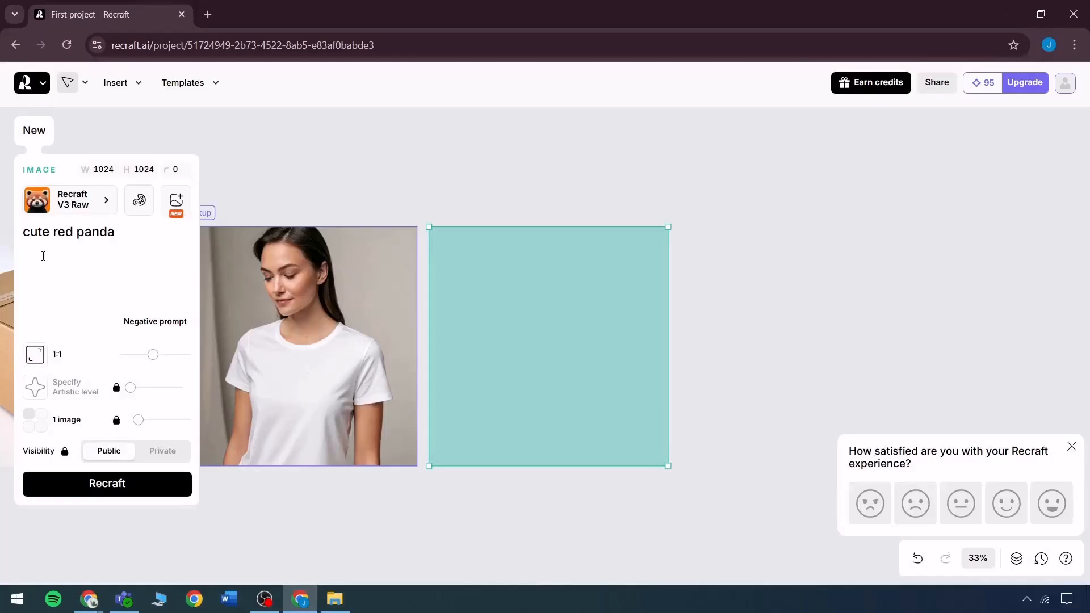
pyautogui.click(107, 483)
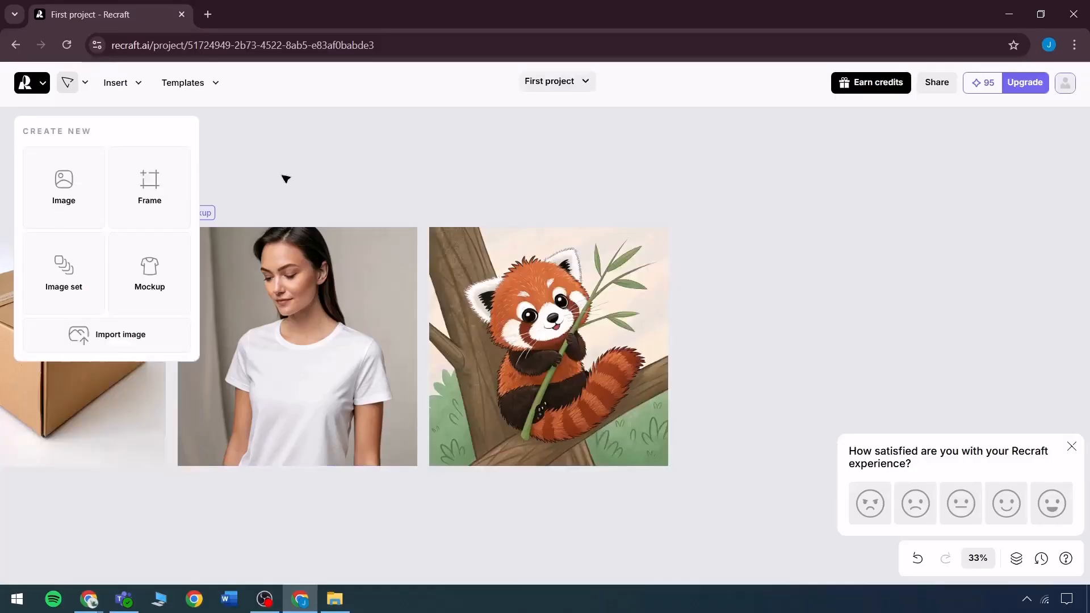
pyautogui.click(547, 346)
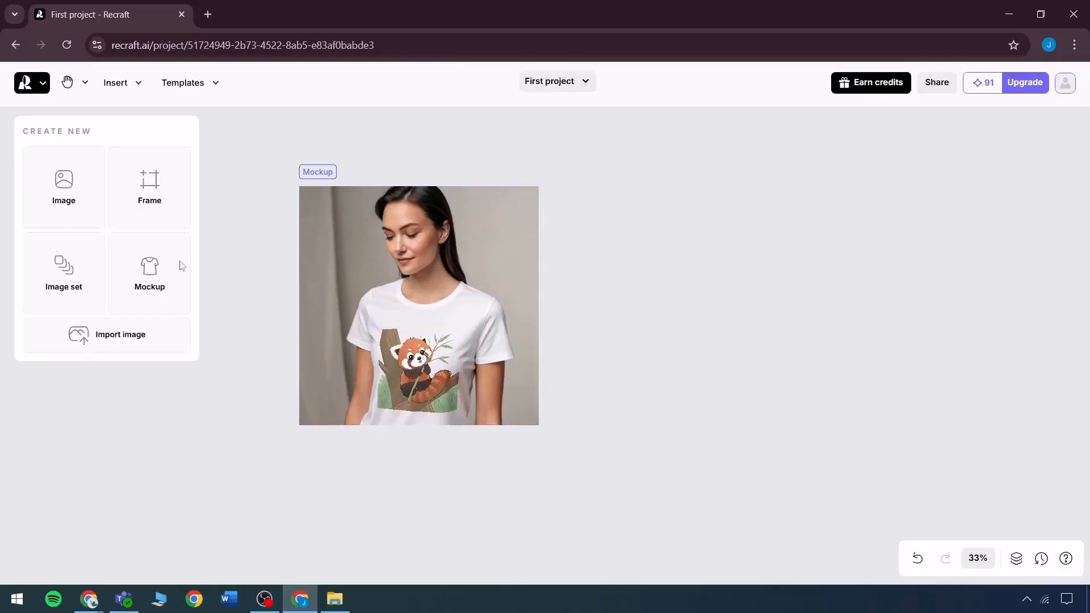
# - Generate an 'A box' mockup and copy the panda design from the shirt onto it
pyautogui.click(149, 271)
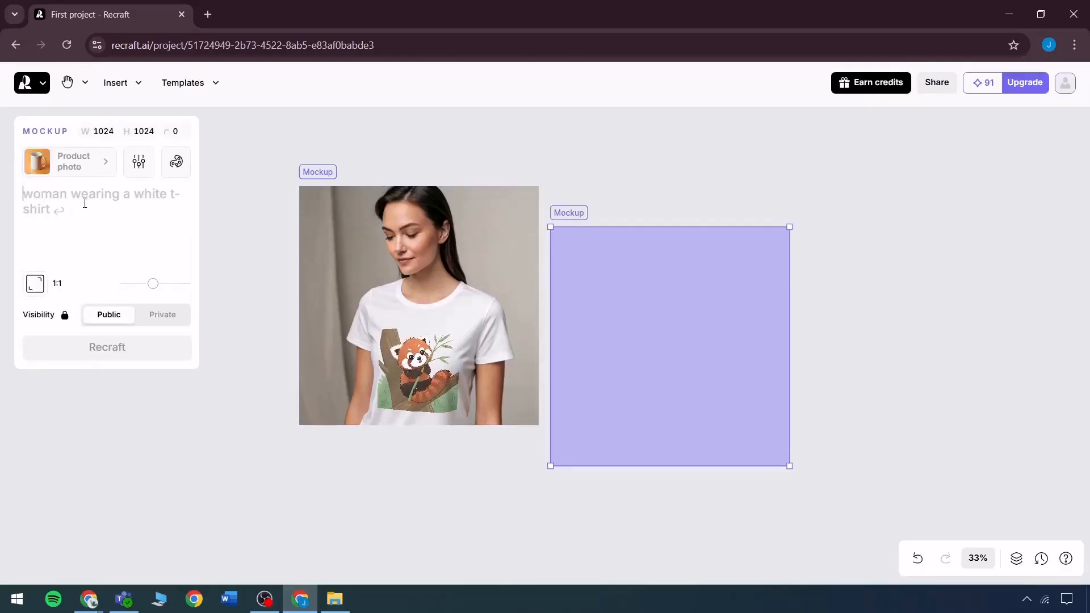
pyautogui.click(106, 348)
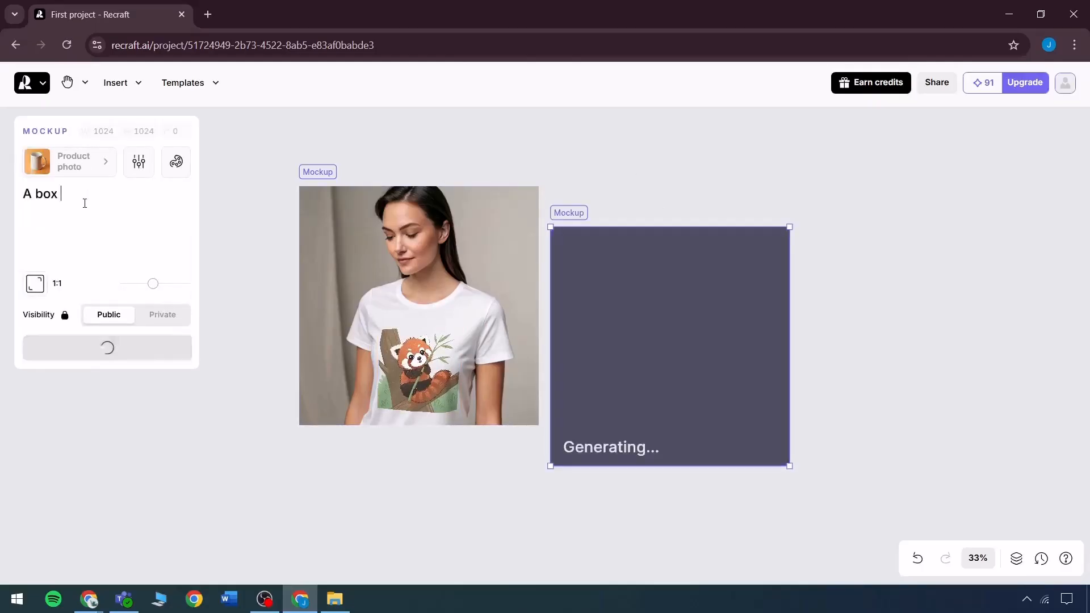
pyautogui.rightClick(399, 372)
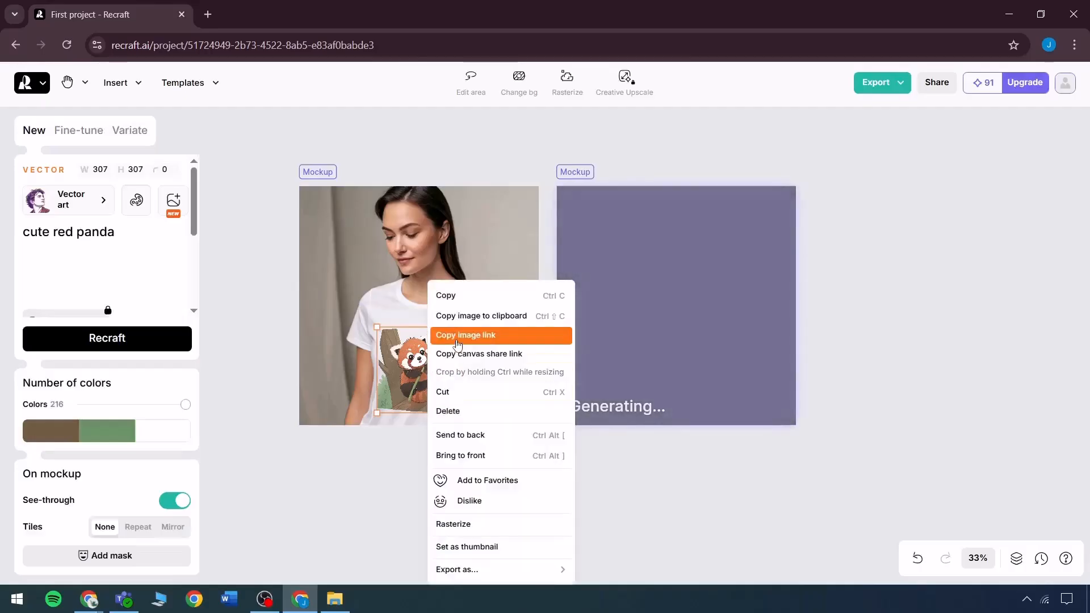
pyautogui.click(464, 334)
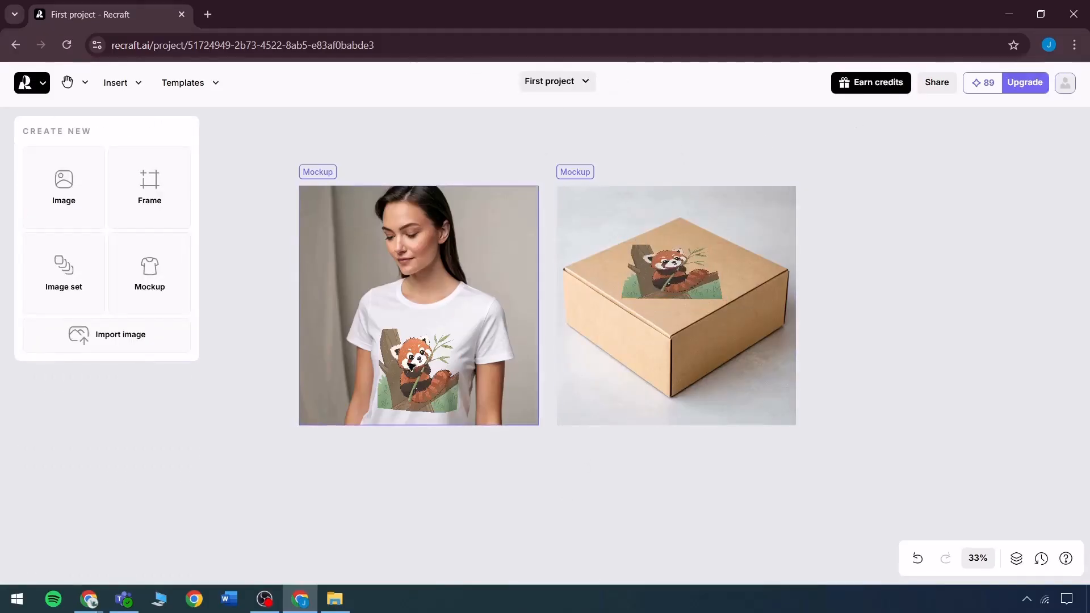
# - Generate an Illustration image set: building, office worker, car, donut, dog and tree
pyautogui.click(63, 274)
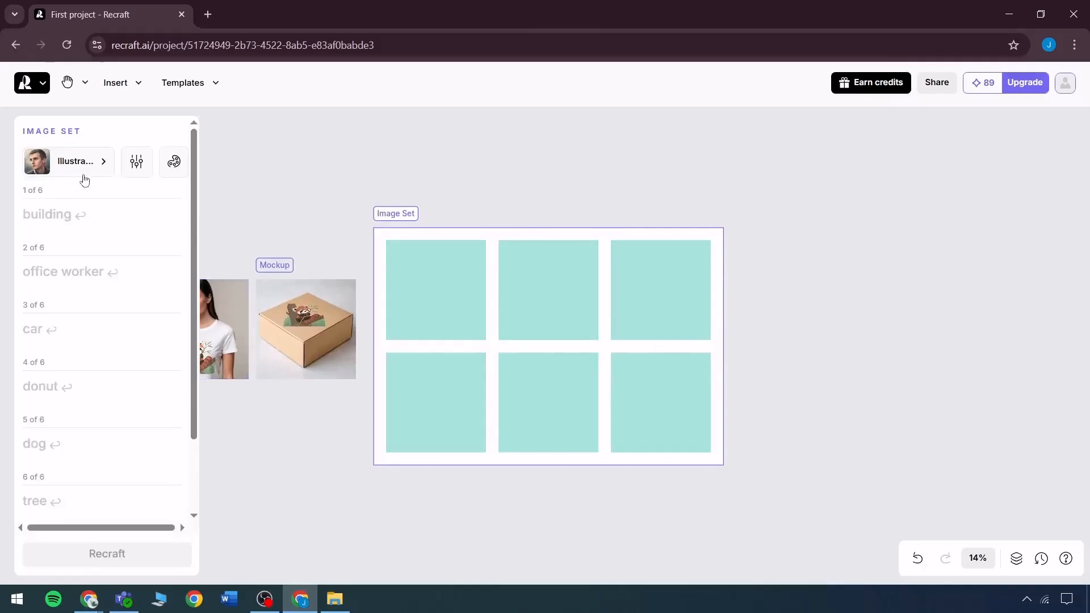
pyautogui.click(53, 214)
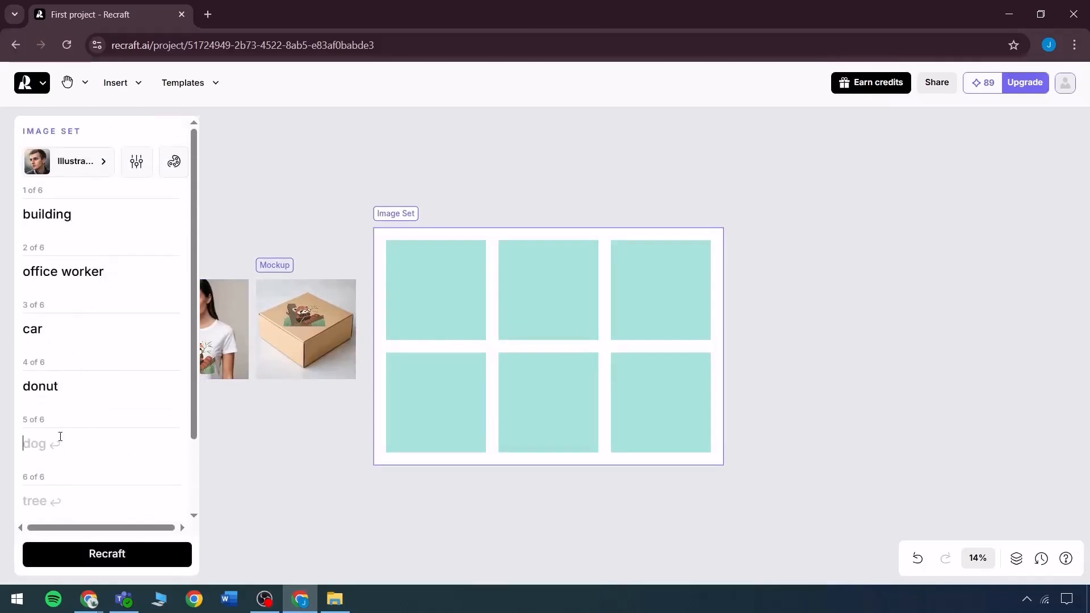
pyautogui.scroll(-3)
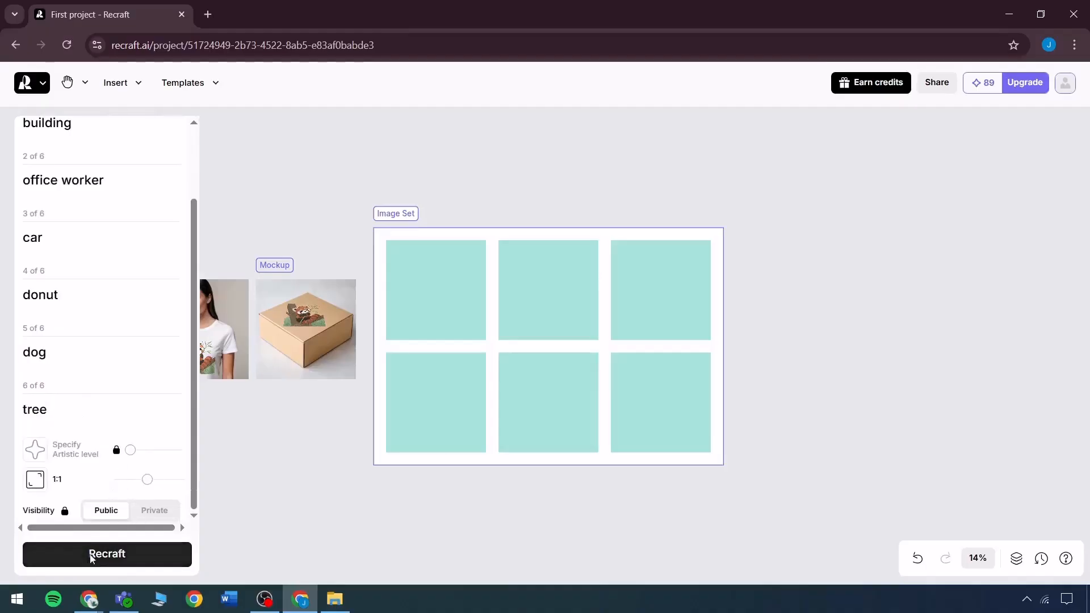
pyautogui.click(106, 553)
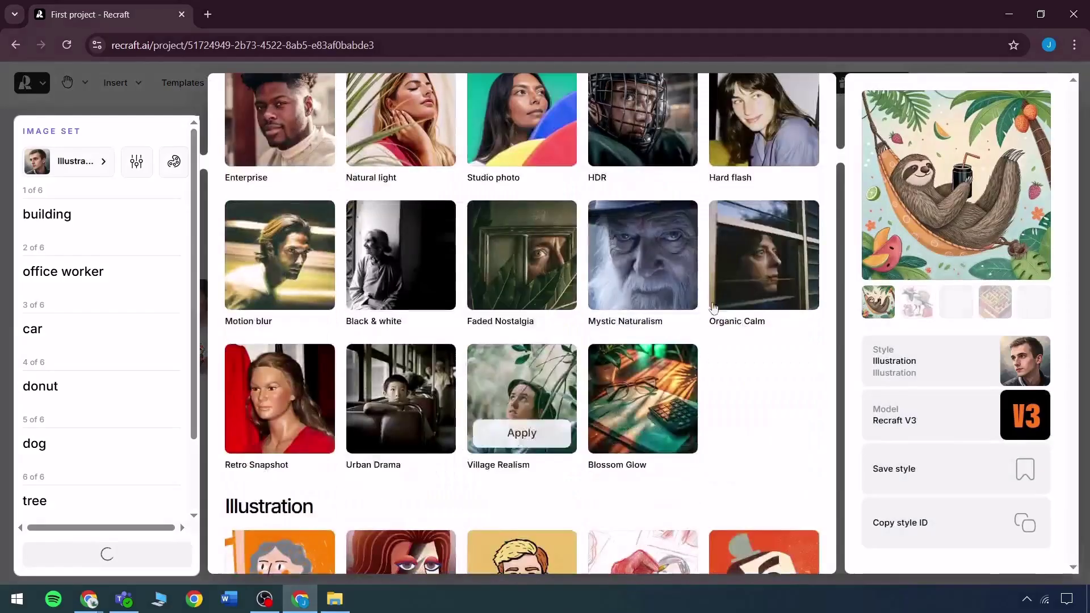
pyautogui.scroll(-3)
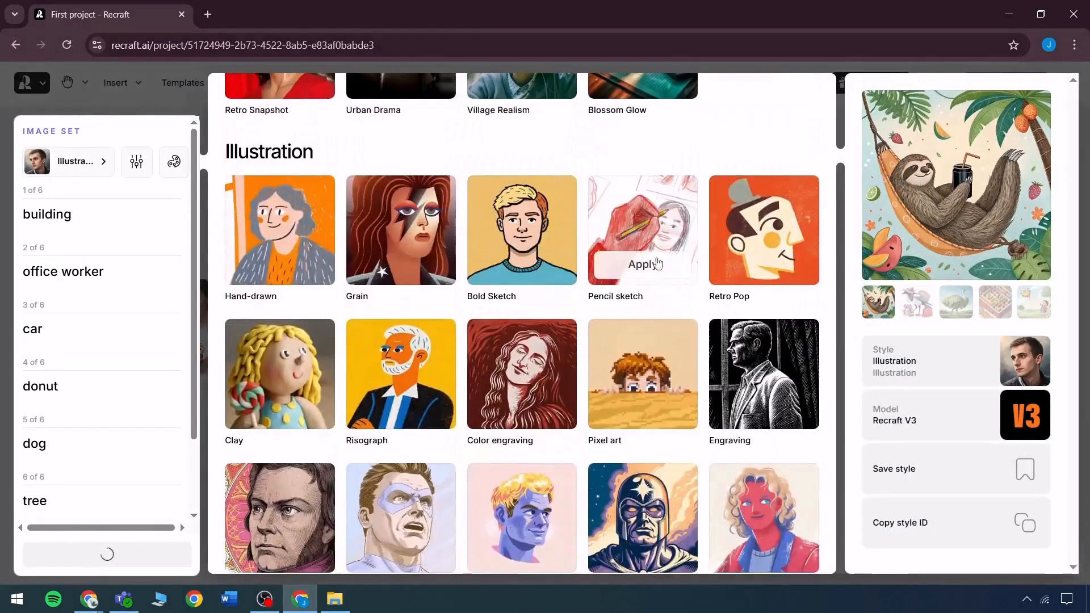
pyautogui.scroll(-3)
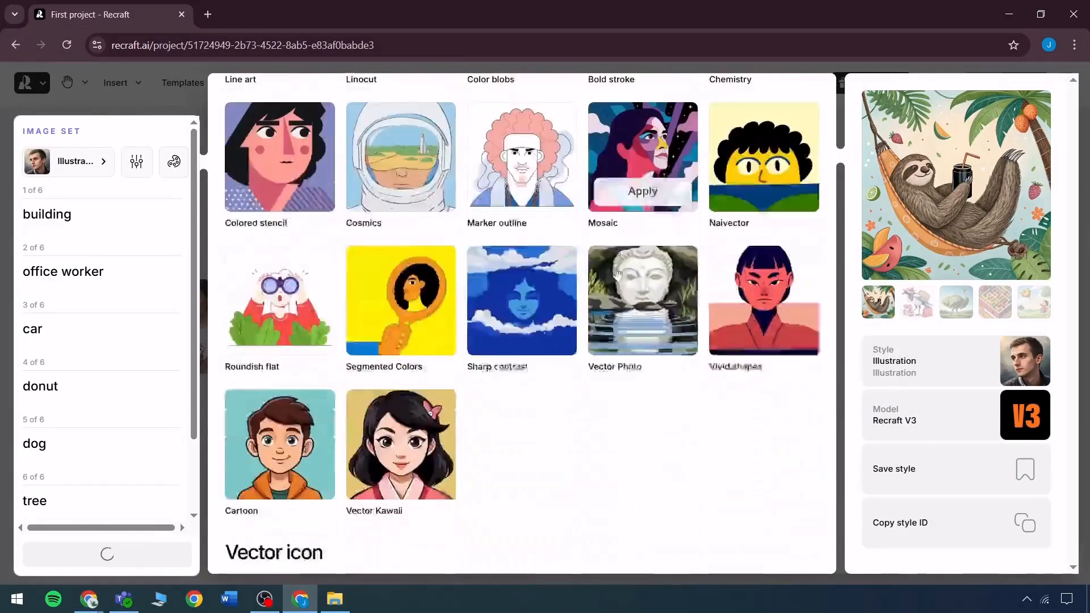
pyautogui.scroll(-3)
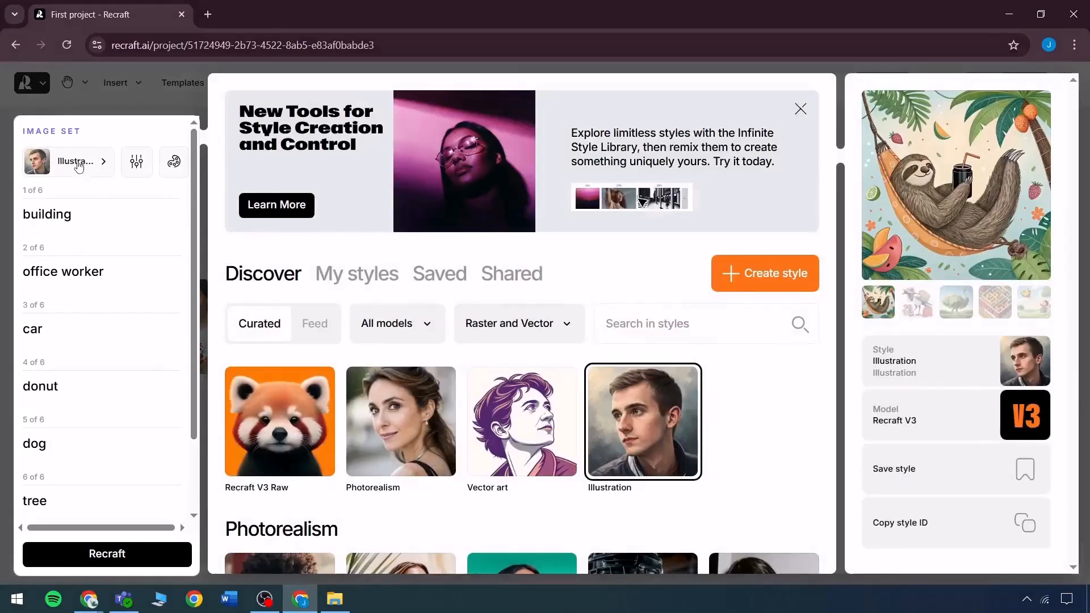
pyautogui.click(800, 109)
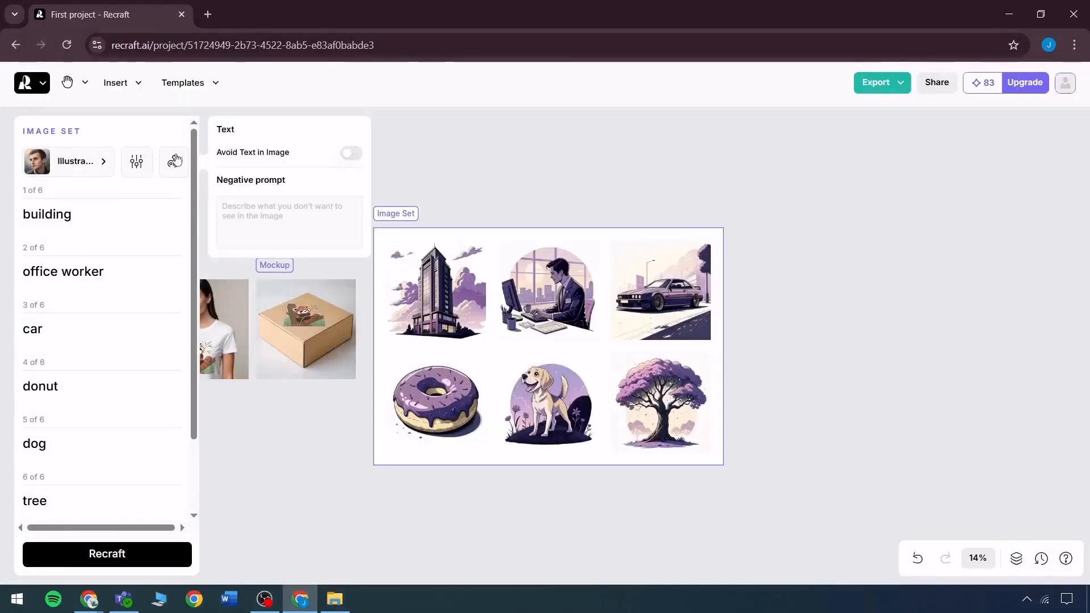
# - Rename the project from 'First project' to 'Racoon Atire'
pyautogui.click(173, 161)
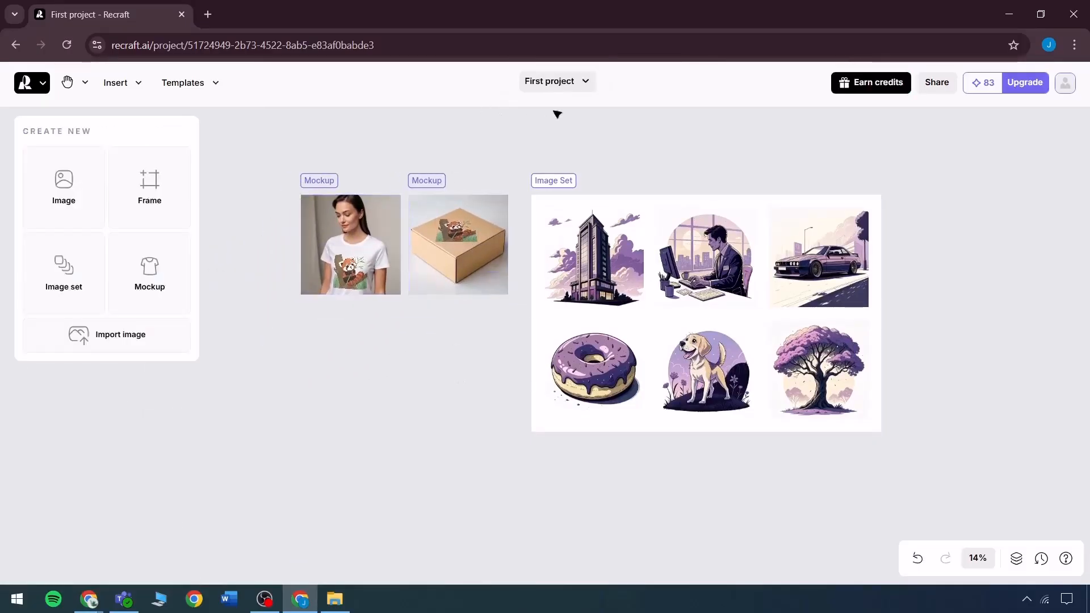
pyautogui.click(556, 81)
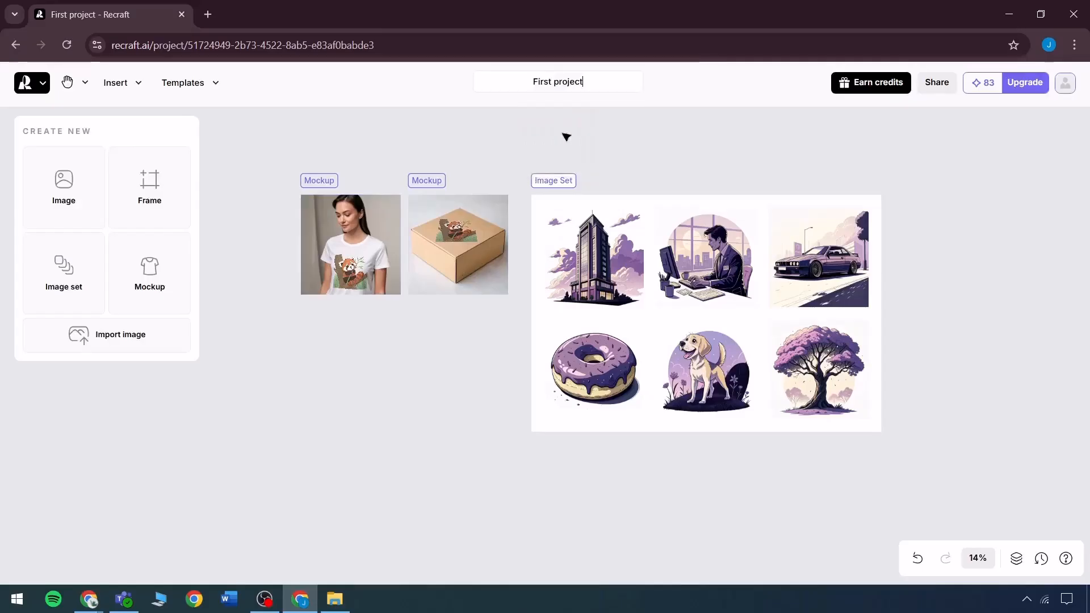
pyautogui.write('Racoon Atire')
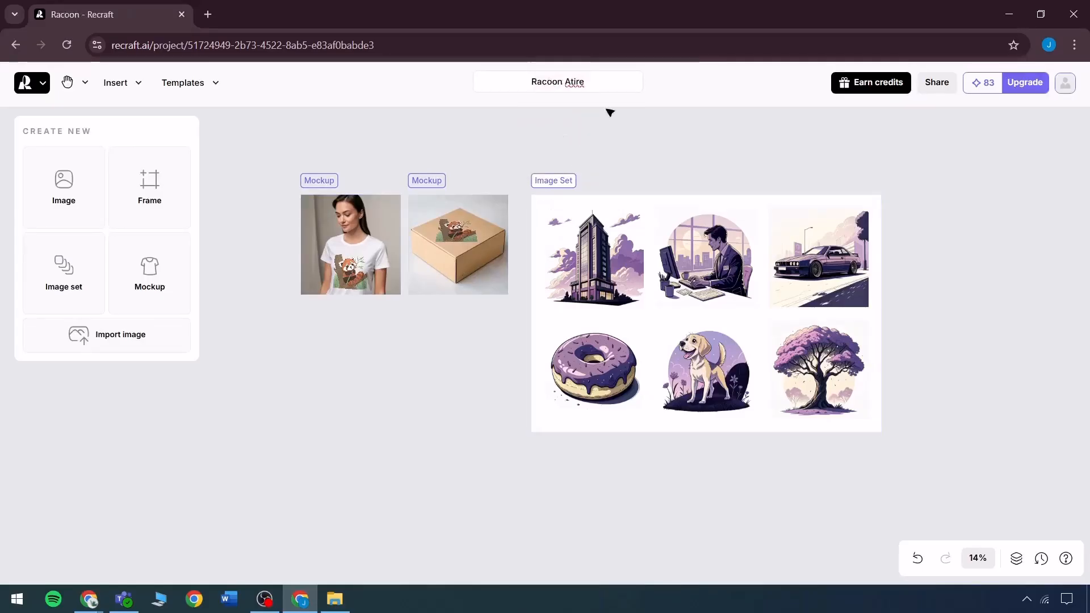
pyautogui.click(705, 311)
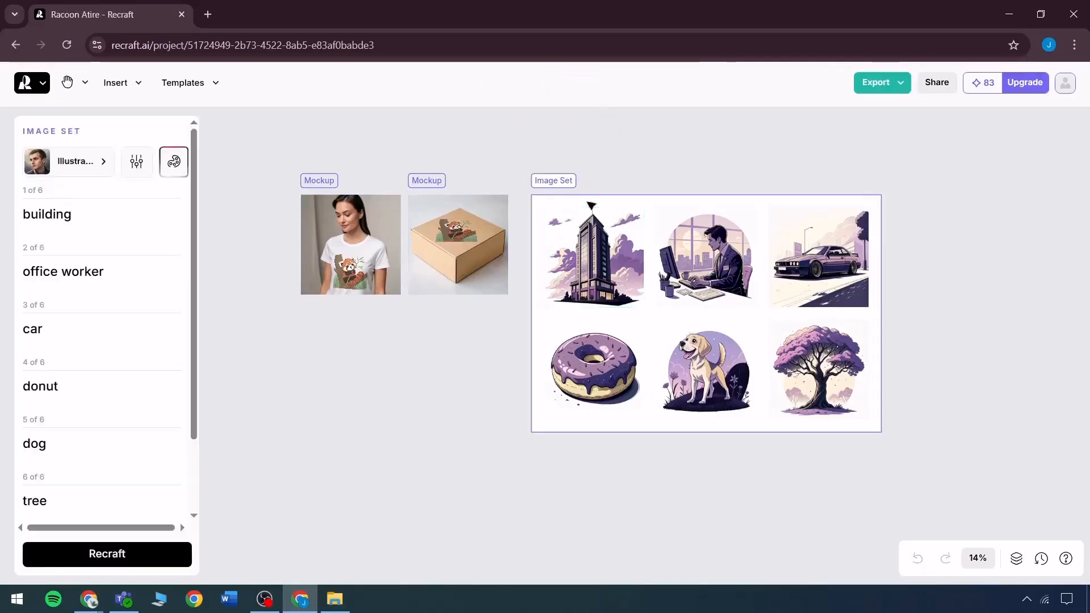
# - Generate a mug mockup carrying the red panda design, then open a blank browser tab
pyautogui.click(47, 214)
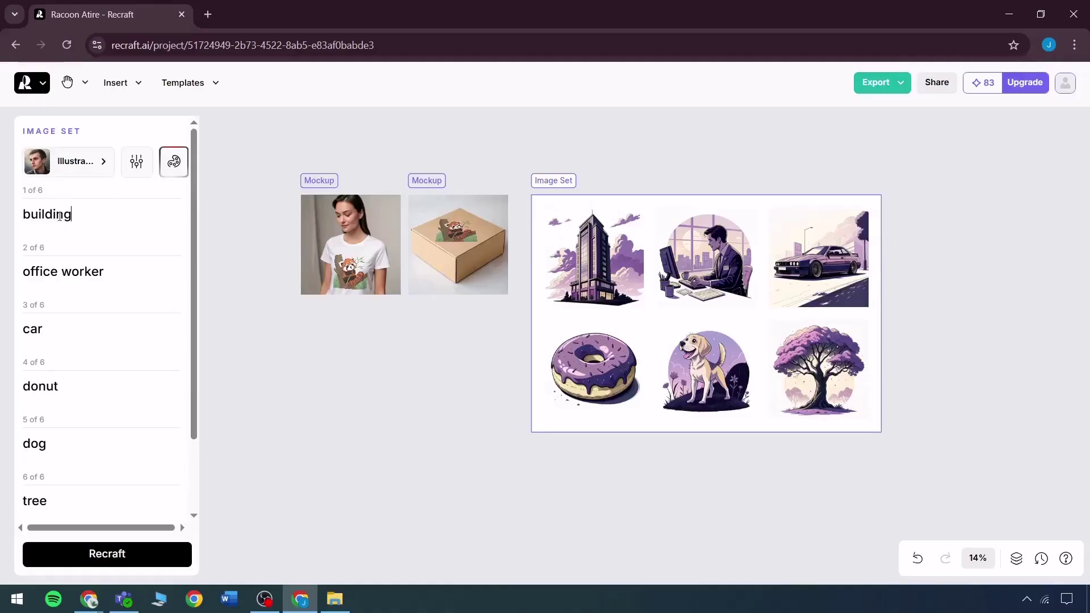
pyautogui.scroll(-3)
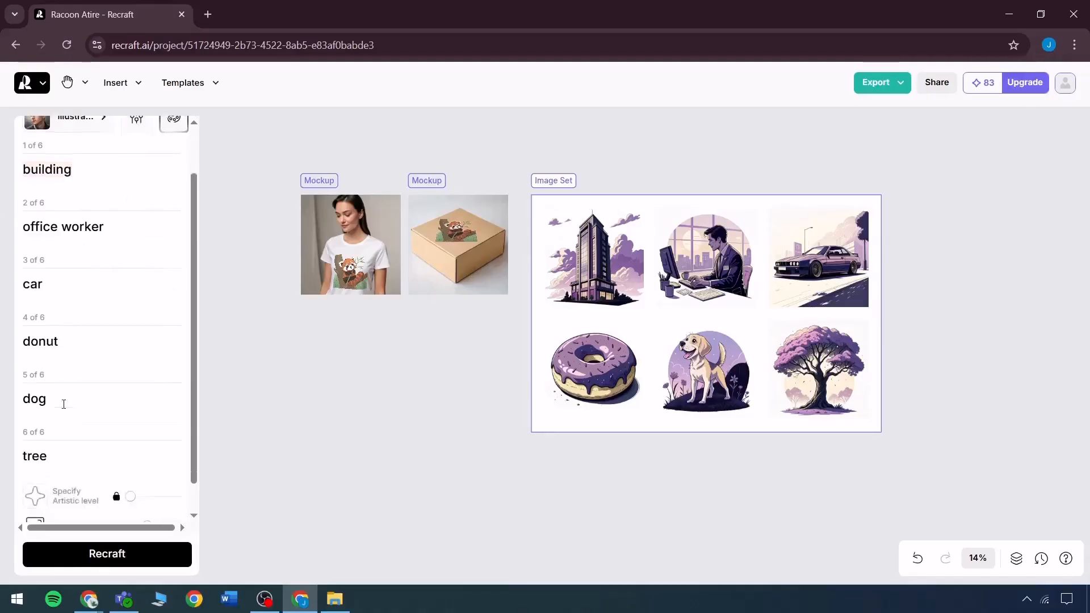
pyautogui.scroll(3)
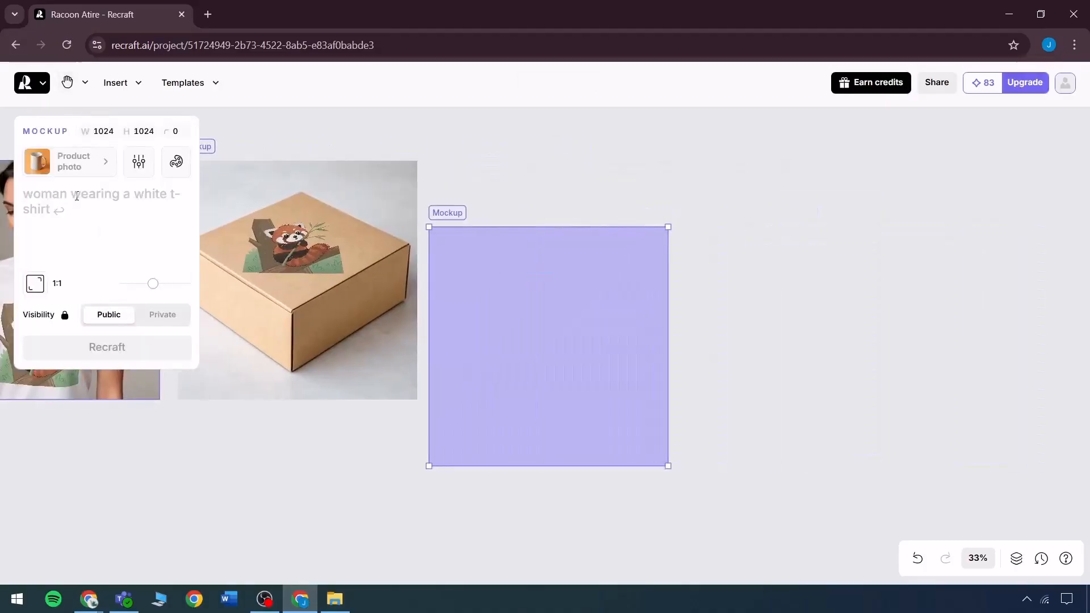
pyautogui.click(106, 347)
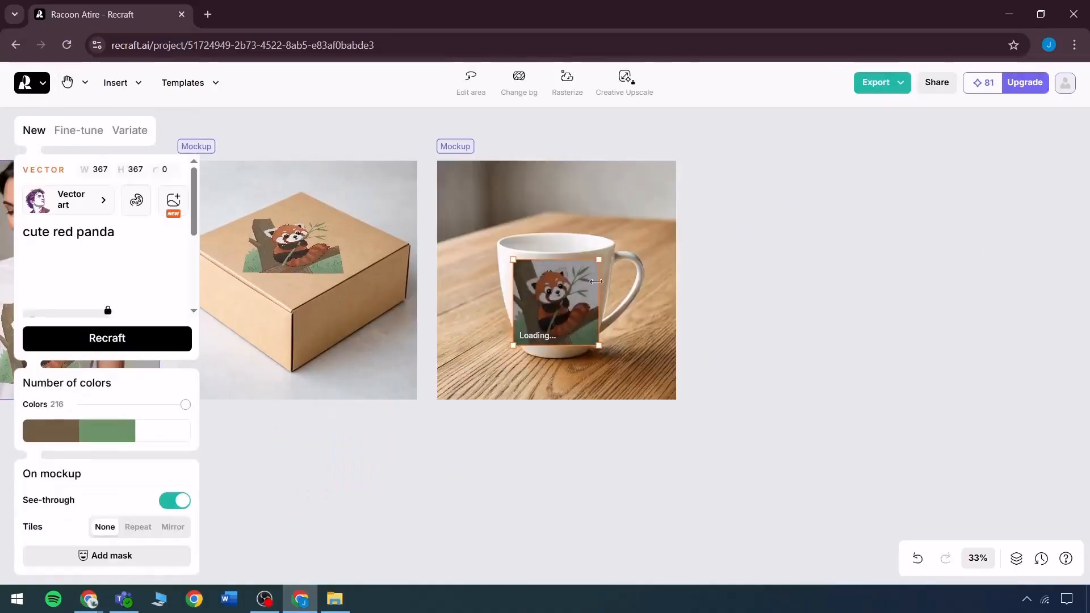
pyautogui.click(375, 14)
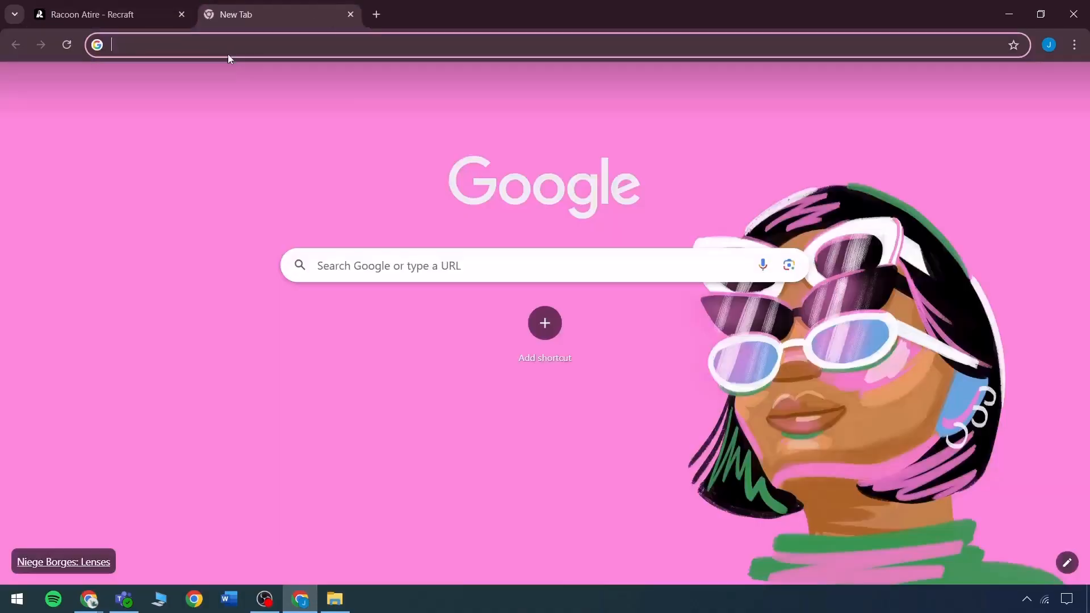
# - Enter 'canva' in the new tab, then return to Racoon Atire and select the mug's panda design
pyautogui.write('canva')
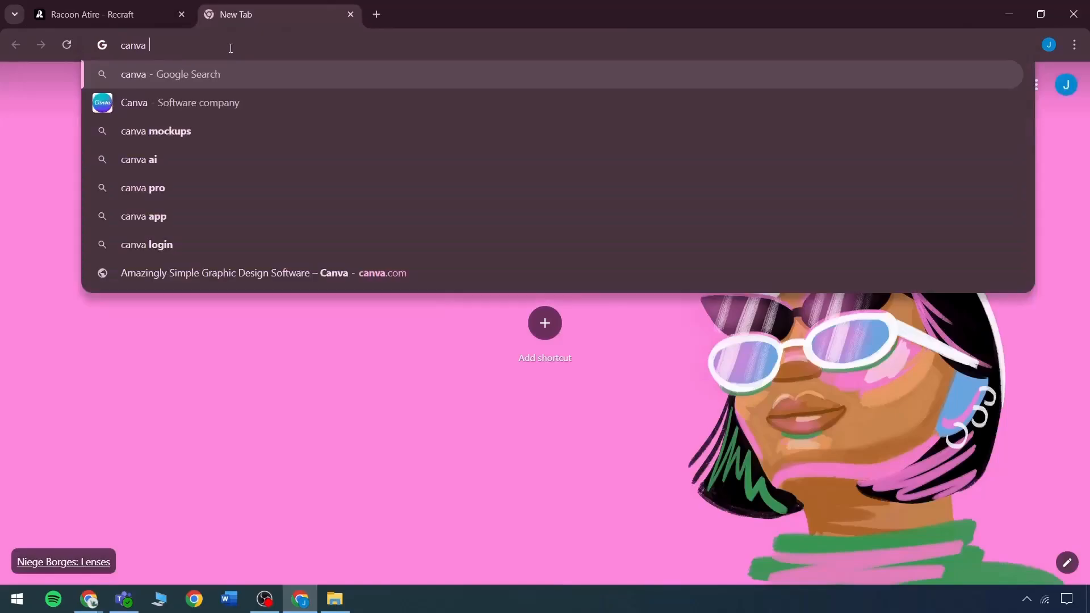
pyautogui.click(108, 14)
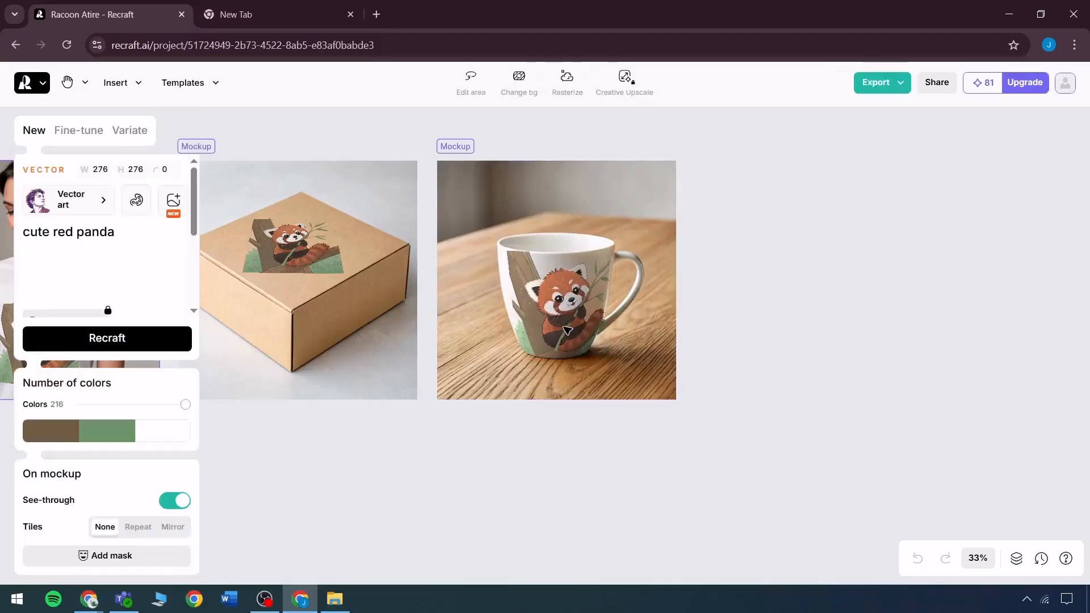
pyautogui.click(556, 304)
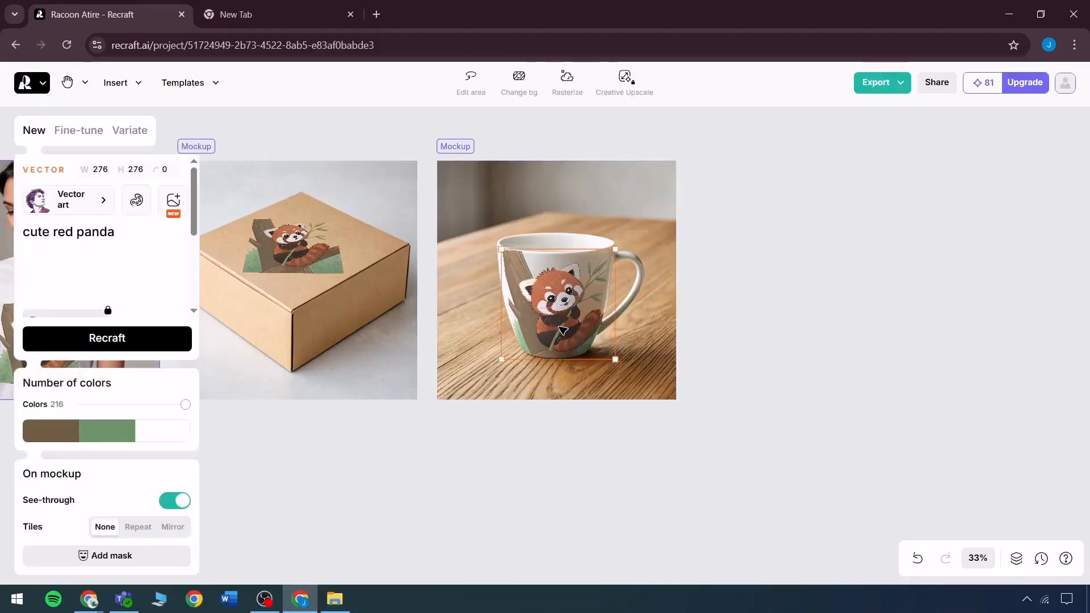